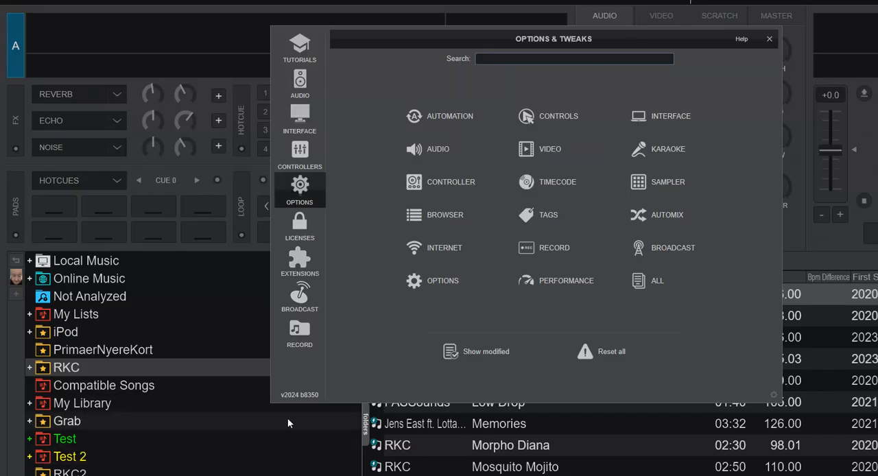
mouse_move(295, 402)
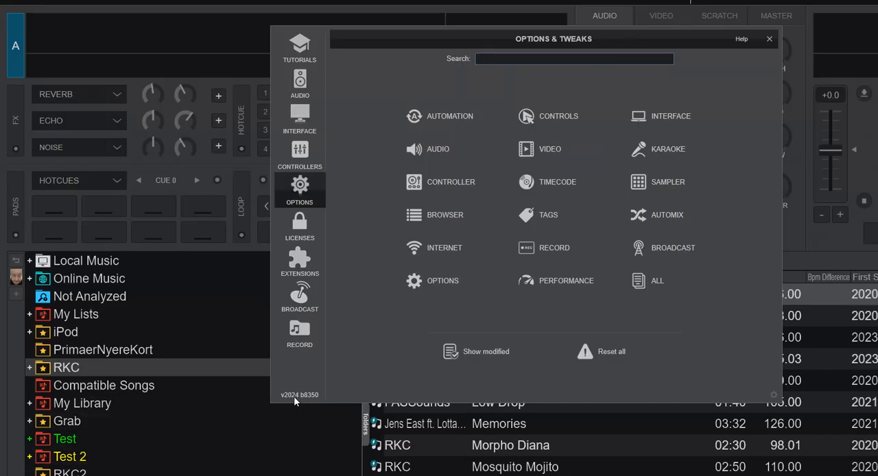
mouse_move(444, 247)
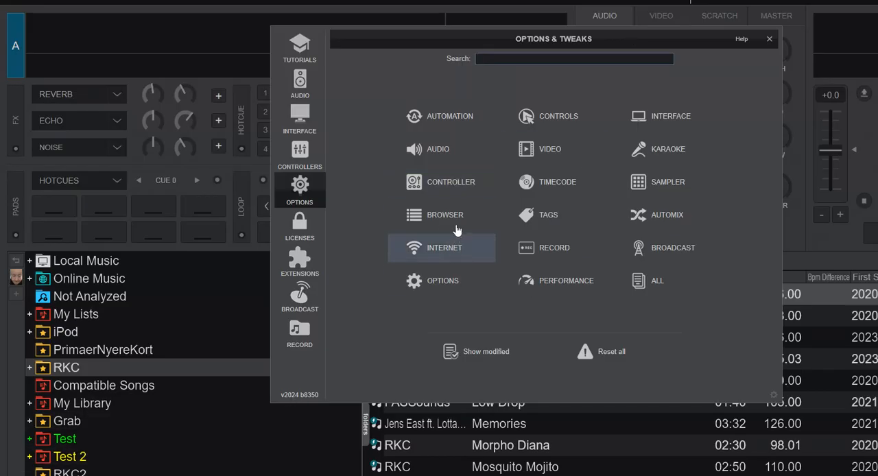
Search the Options for 'rese', then replace the term with 'auto' to show autoGain
type("reset")
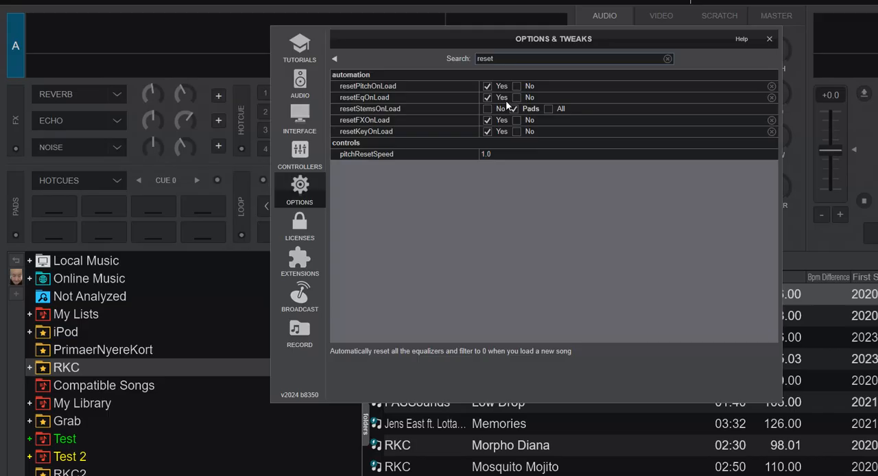
left_click(514, 108)
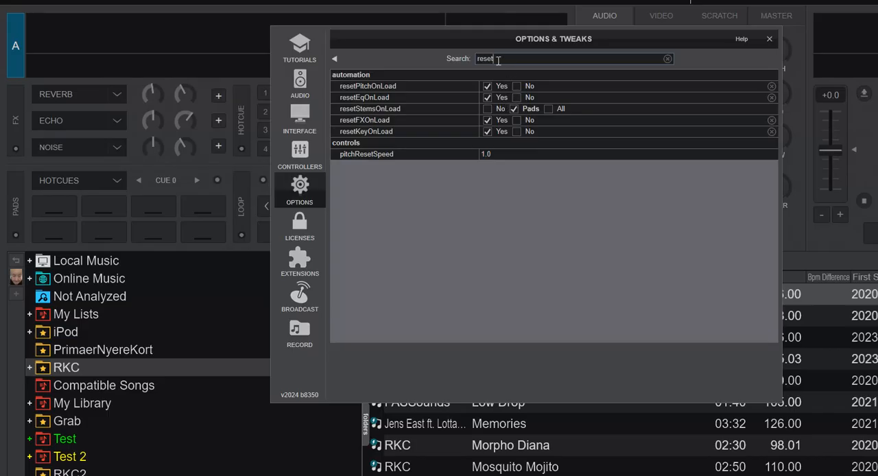
double_click(485, 58)
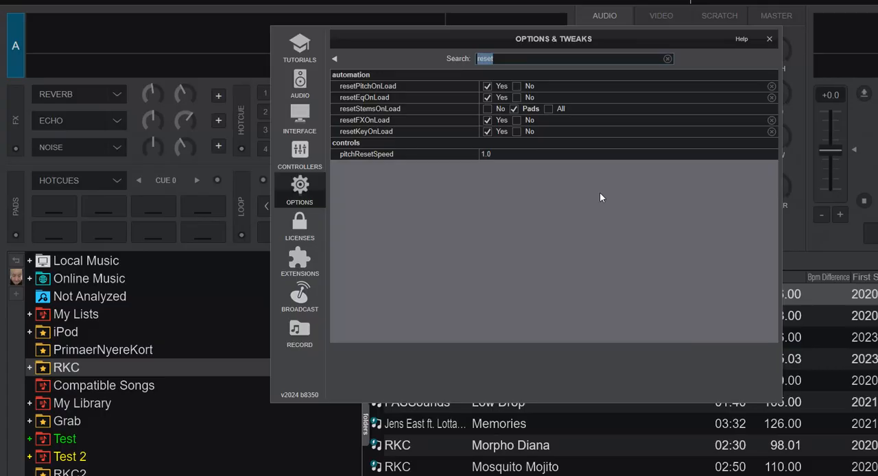
type("autog")
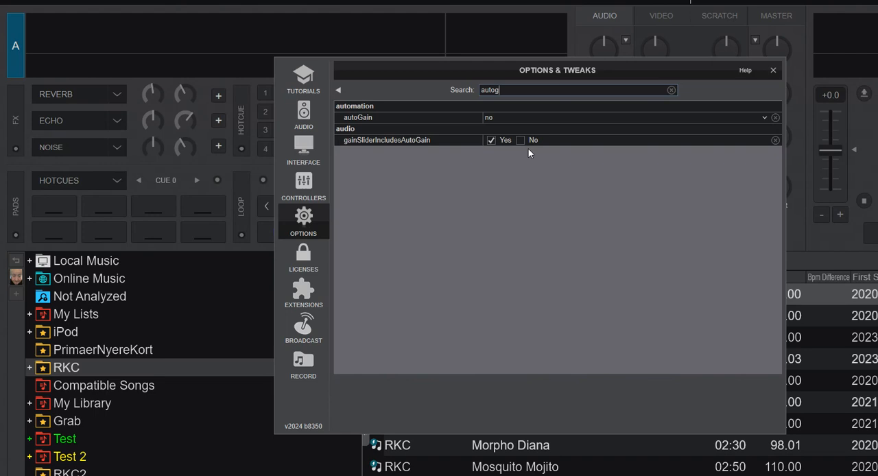
Set gainSliderIncludesAutoGain to No, leaving autoGain at no
left_click(521, 140)
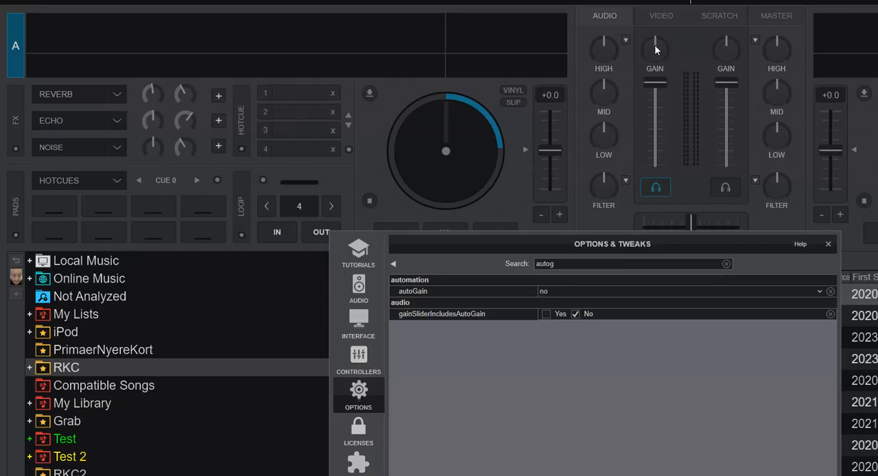
mouse_move(654, 59)
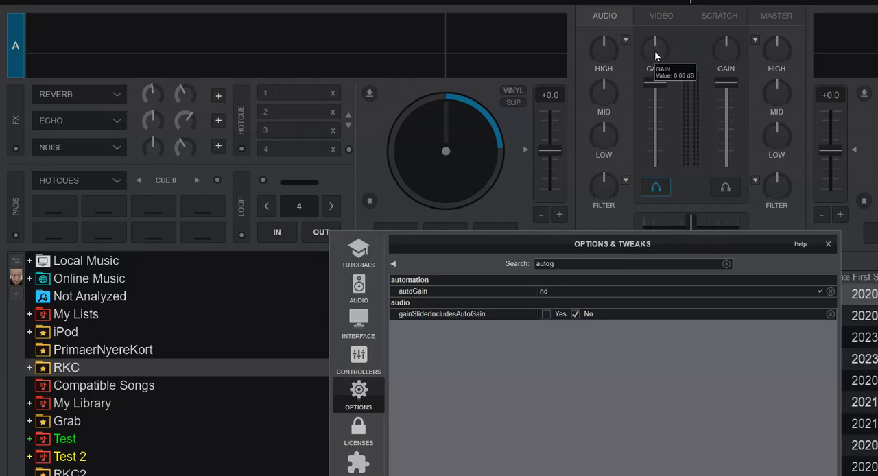
mouse_move(655, 48)
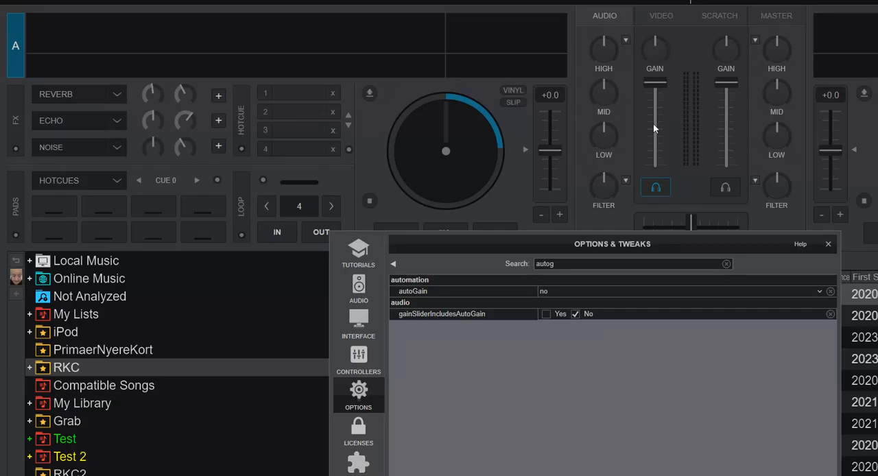
mouse_move(579, 325)
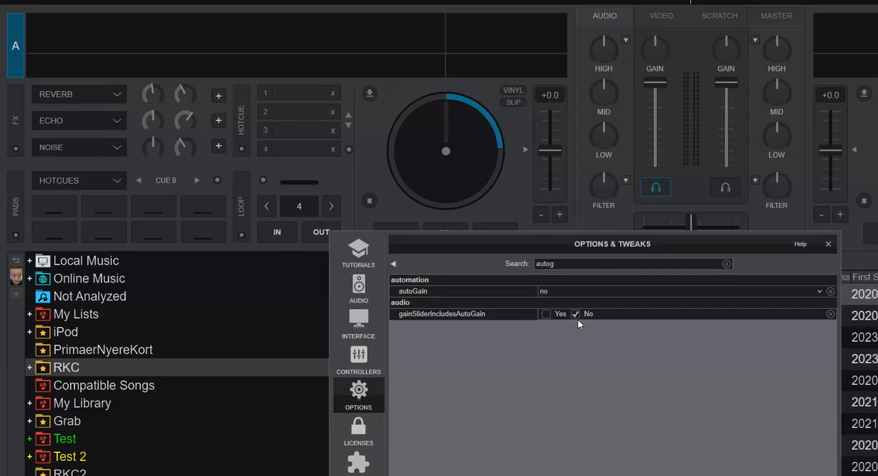
mouse_move(584, 358)
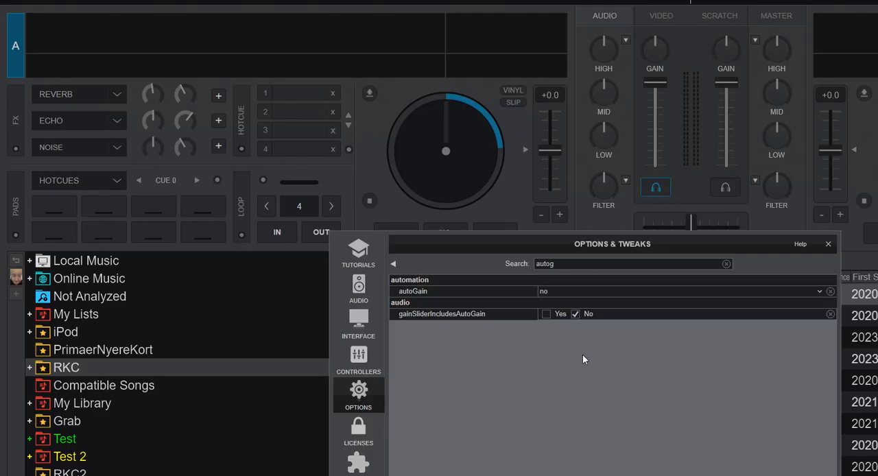
mouse_move(581, 344)
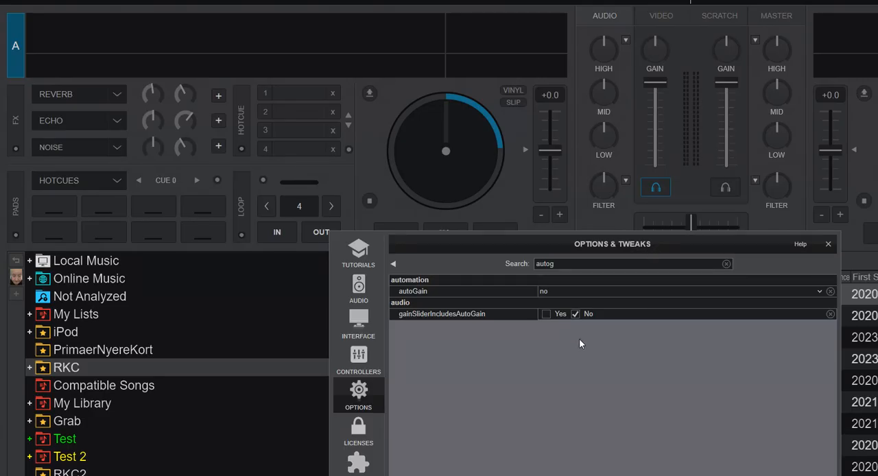
mouse_move(707, 285)
type("zero")
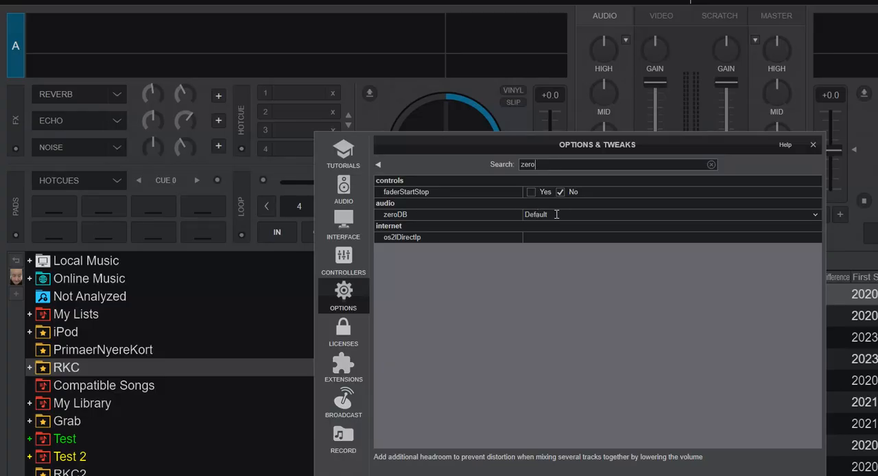
mouse_move(556, 227)
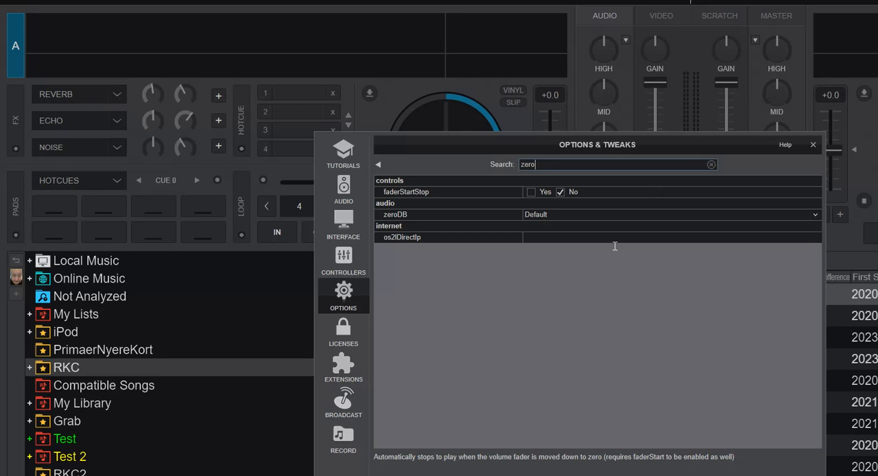
mouse_move(608, 268)
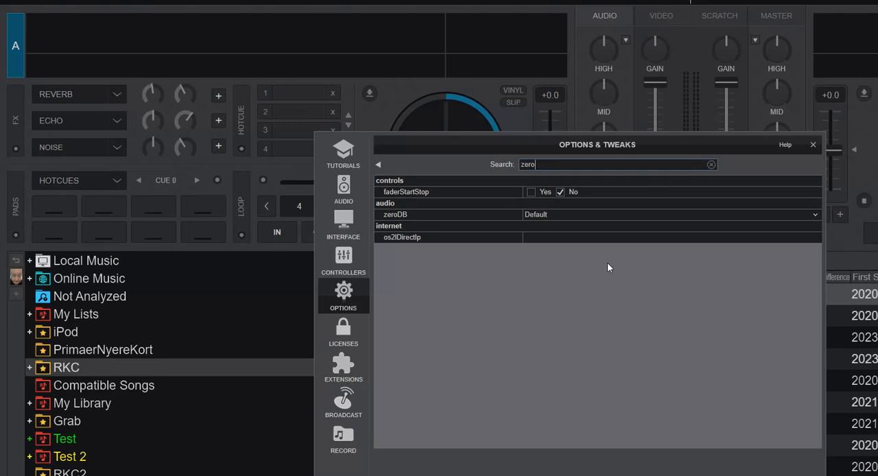
mouse_move(539, 266)
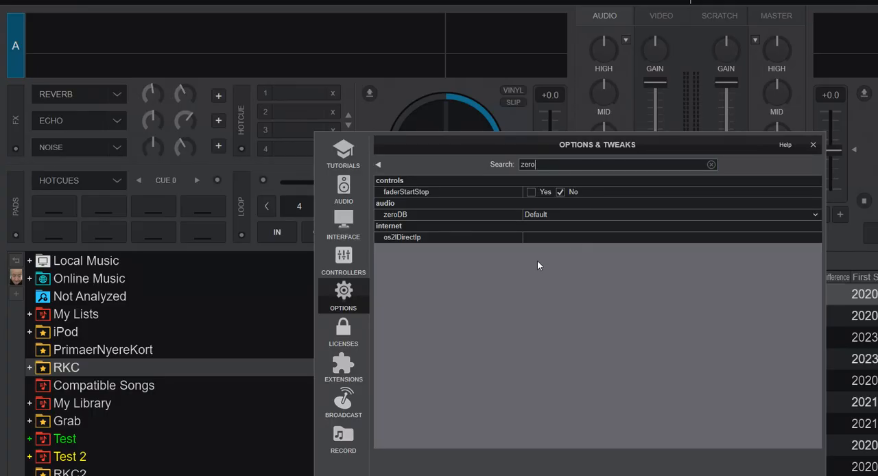
mouse_move(562, 189)
type("reset")
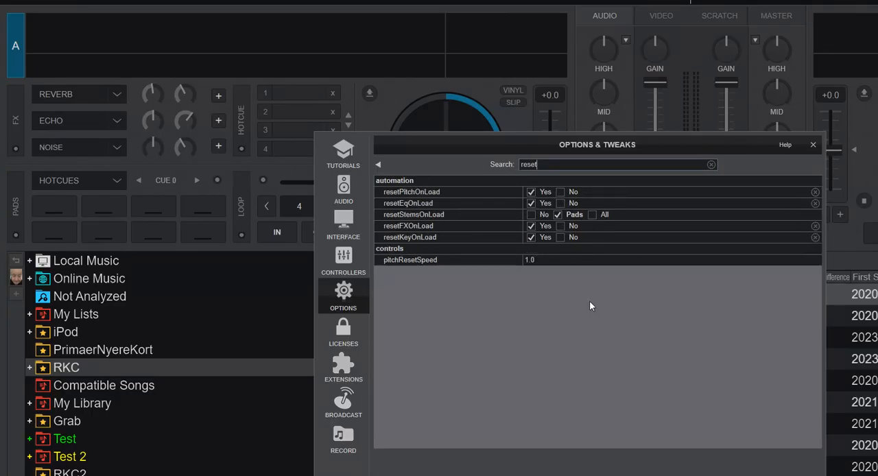
mouse_move(408, 203)
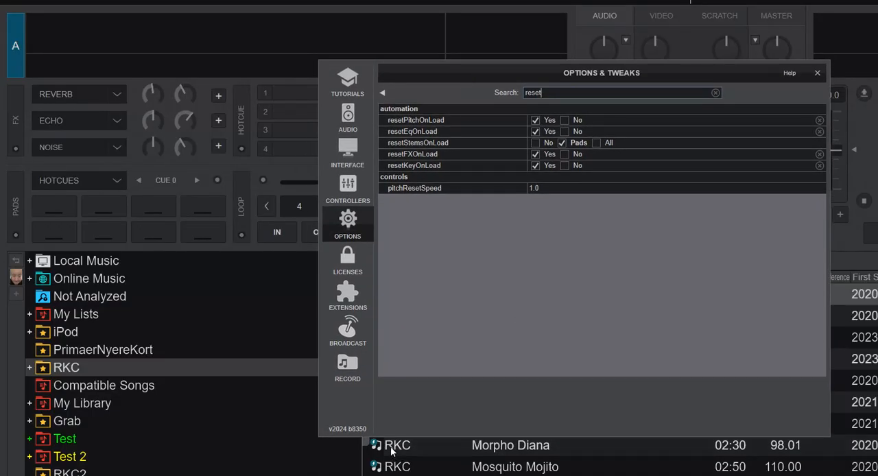
mouse_move(343, 434)
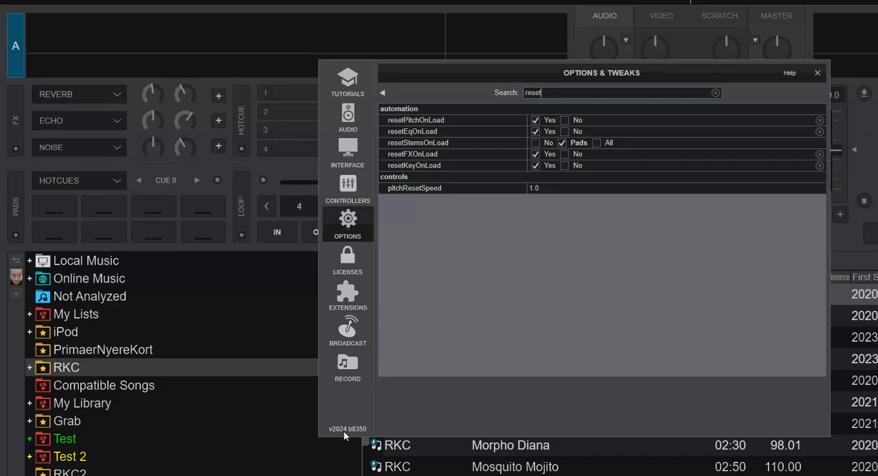
Close Options & Tweaks to return to the decks and RKC playlist
left_click(817, 72)
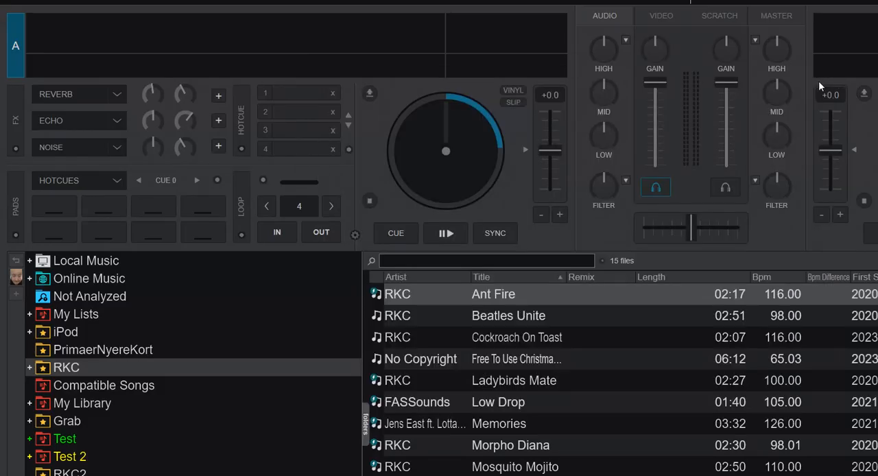
Load Ant Fire then Beatles Unite onto deck 1 and reopen the settings
double_click(493, 294)
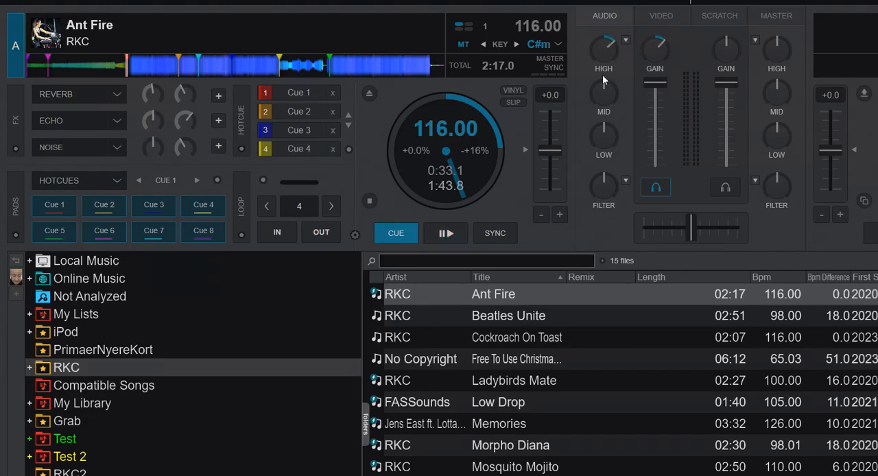
mouse_move(615, 71)
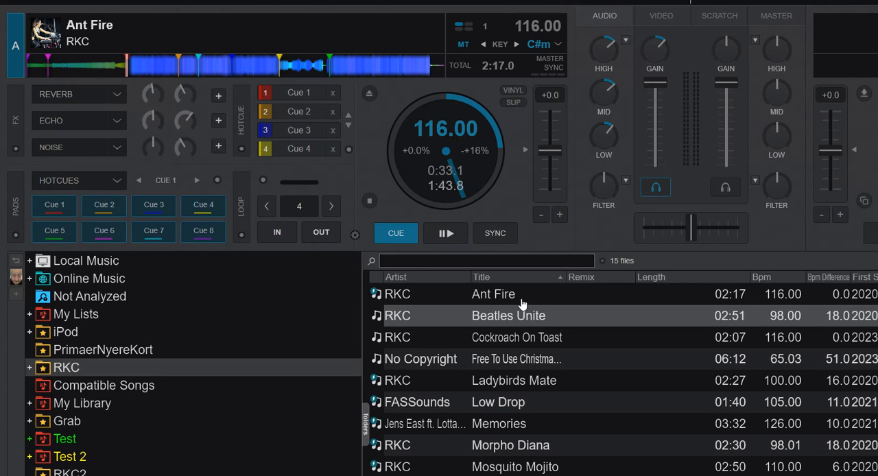
double_click(508, 316)
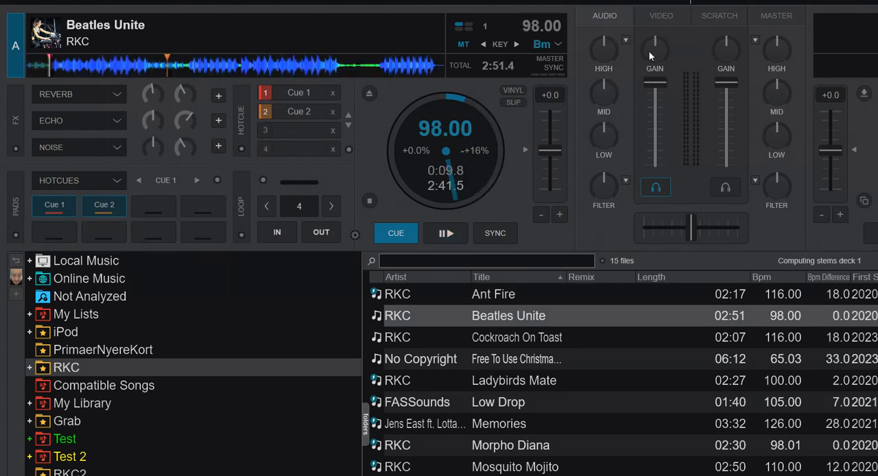
mouse_move(657, 63)
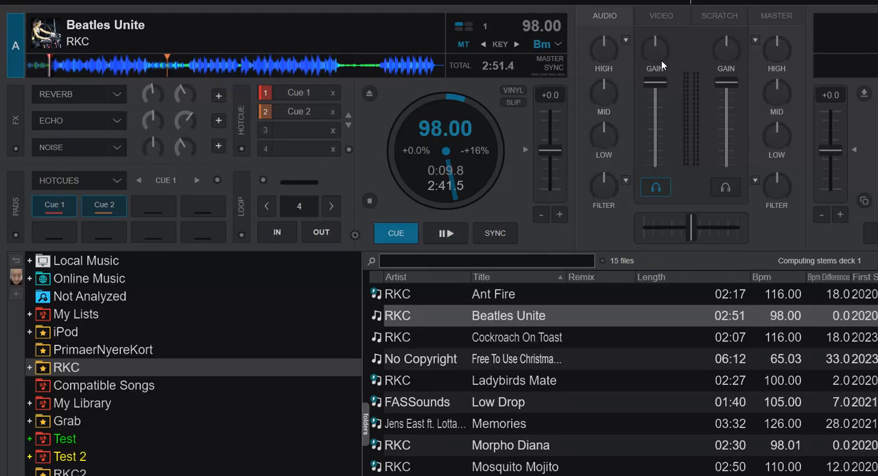
left_click(445, 233)
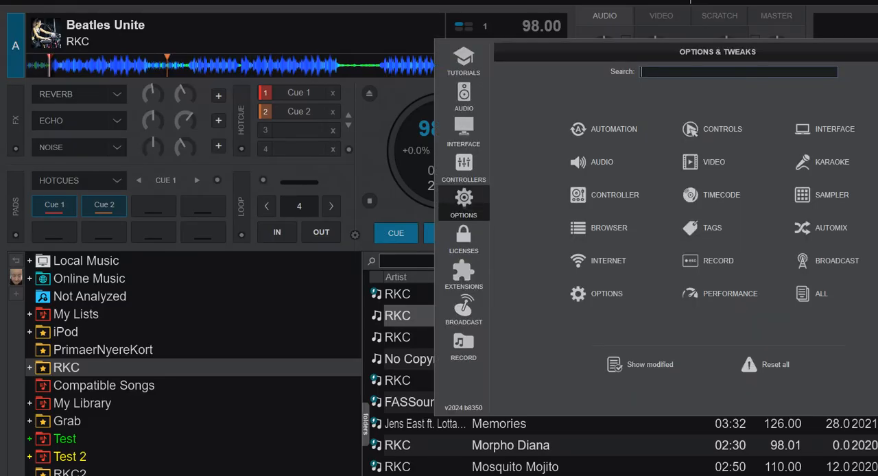
Search the Options for 'autog' to show autoGain set to no
type("a")
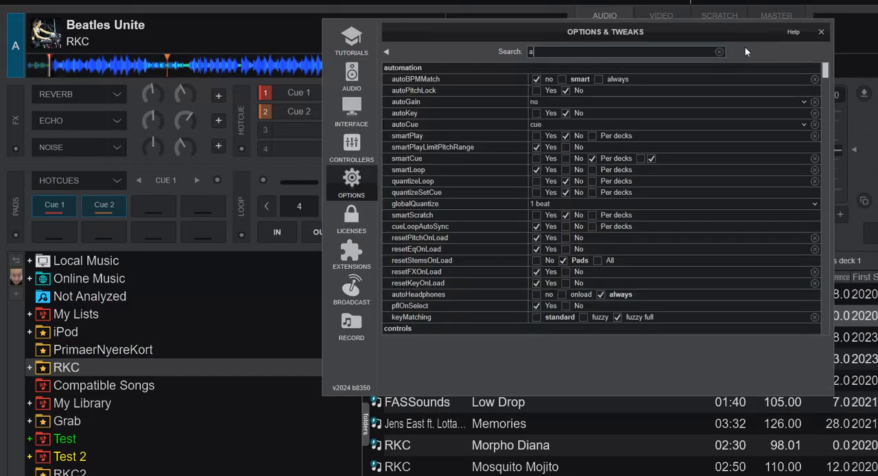
type("utog")
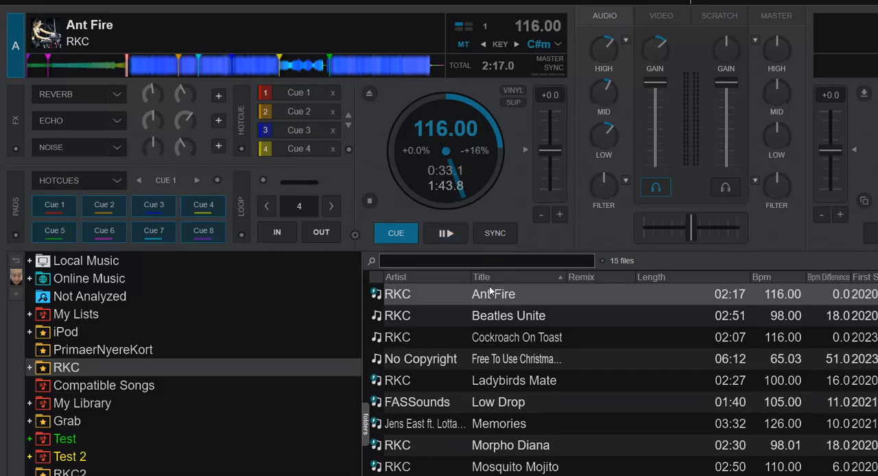
Load Beatles Unite, then Ant Fire back onto deck 1
double_click(509, 315)
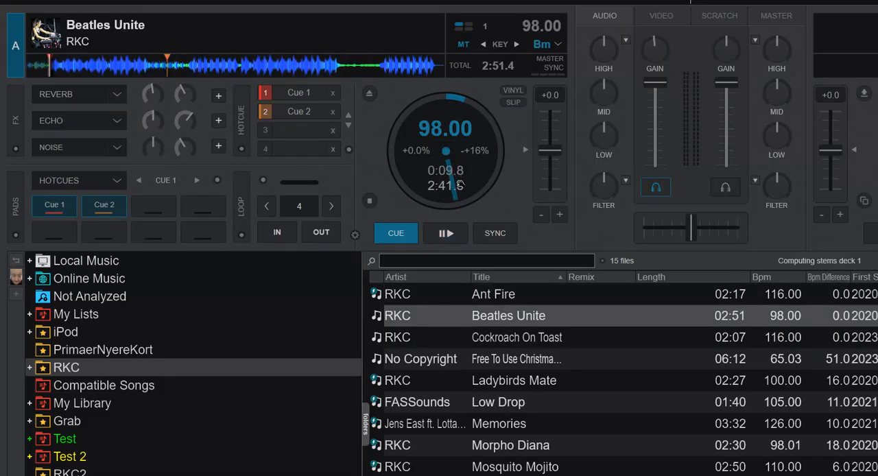
double_click(493, 293)
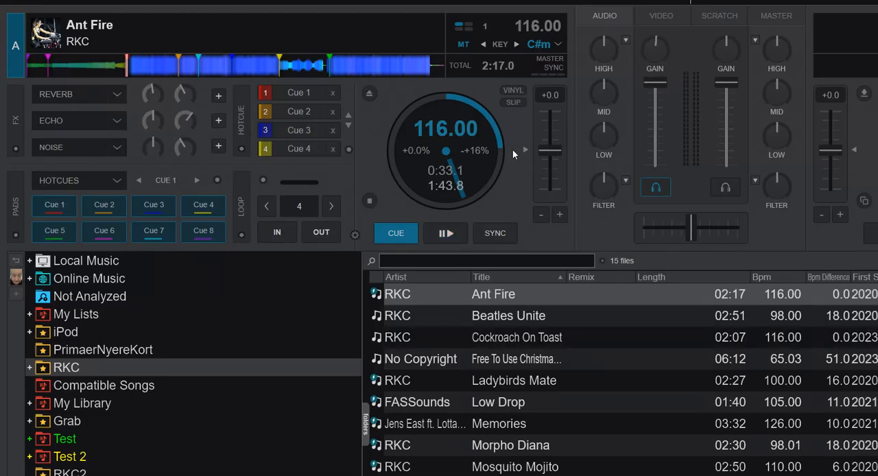
mouse_move(450, 139)
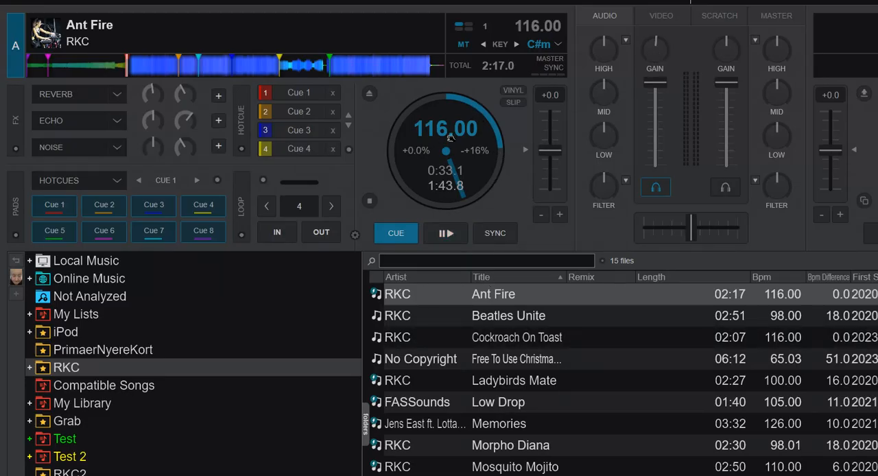
mouse_move(662, 41)
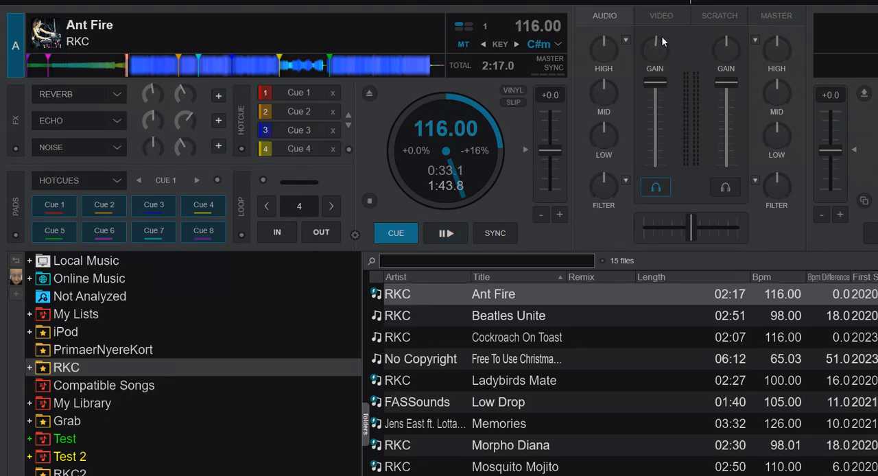
mouse_move(510, 346)
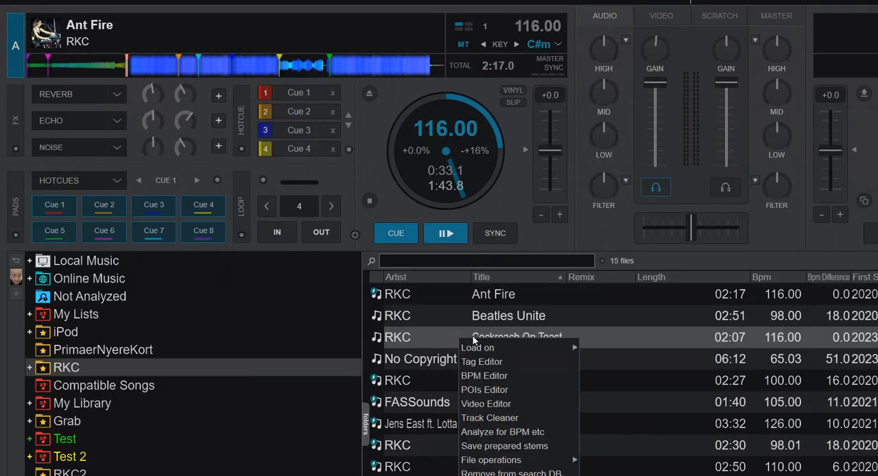
left_click(482, 361)
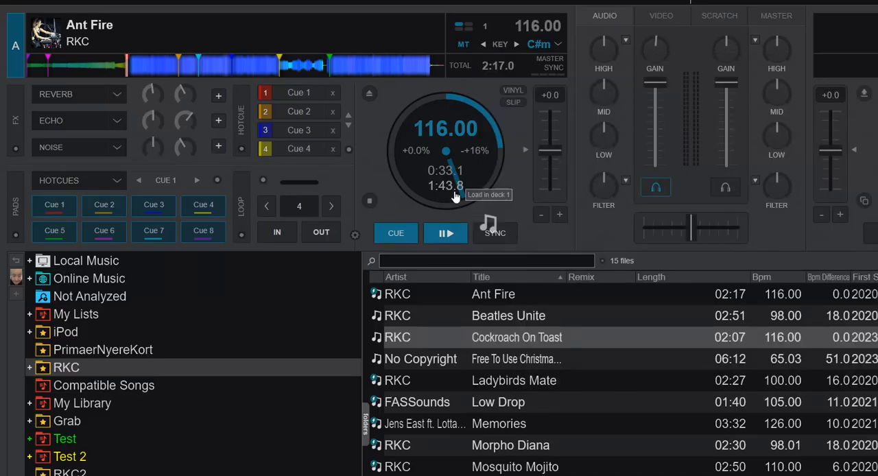
Load Cockroach On Toast onto deck 1 and check its 5.59 dB gain
double_click(517, 337)
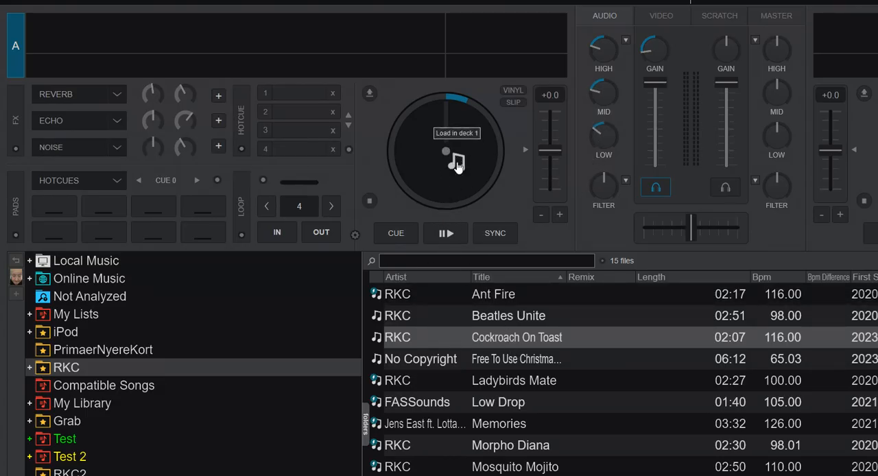
double_click(517, 337)
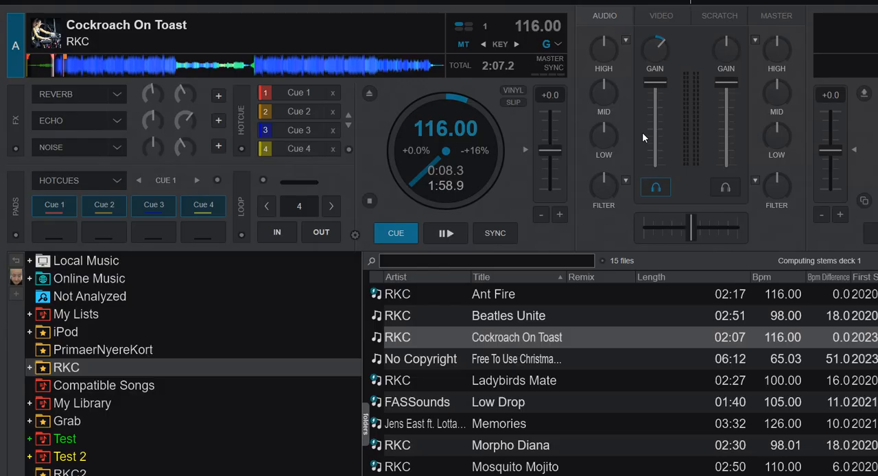
mouse_move(685, 39)
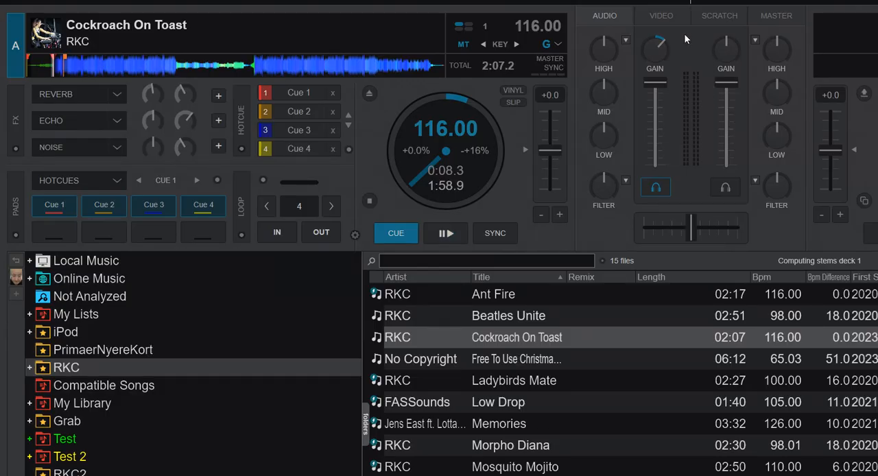
mouse_move(652, 56)
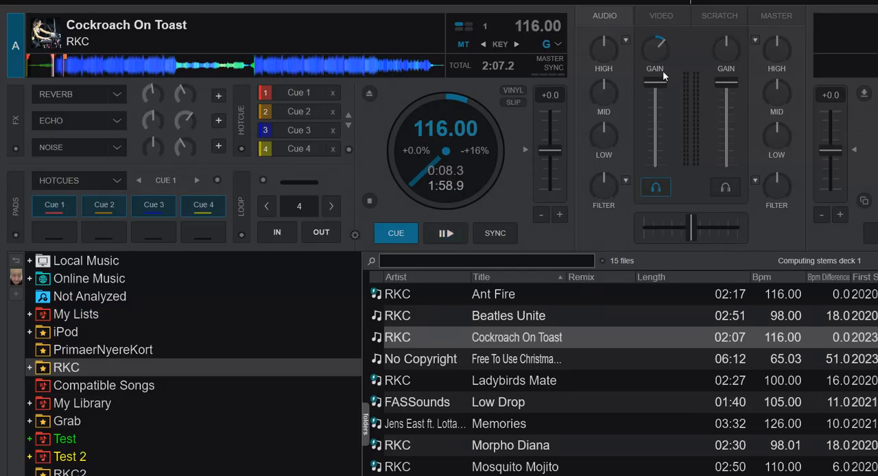
mouse_move(648, 72)
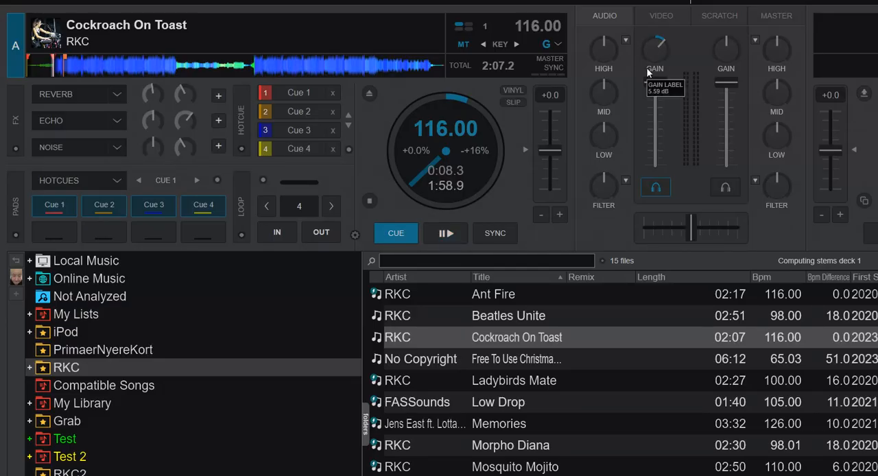
left_click(446, 234)
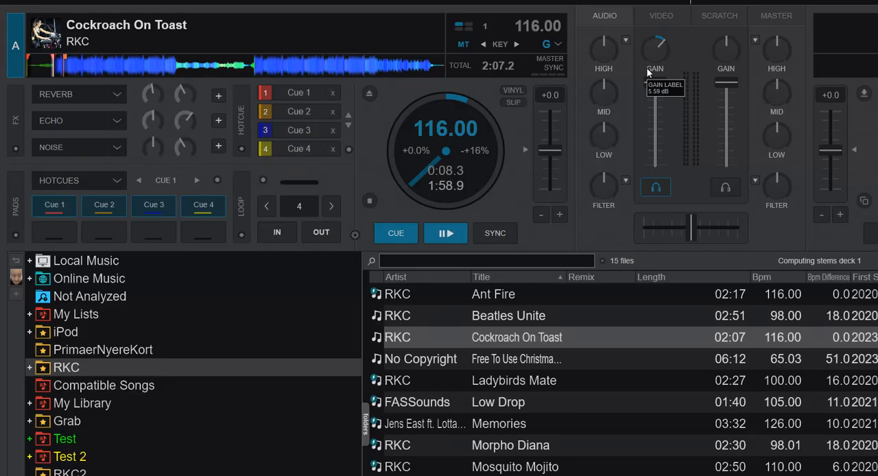
mouse_move(654, 52)
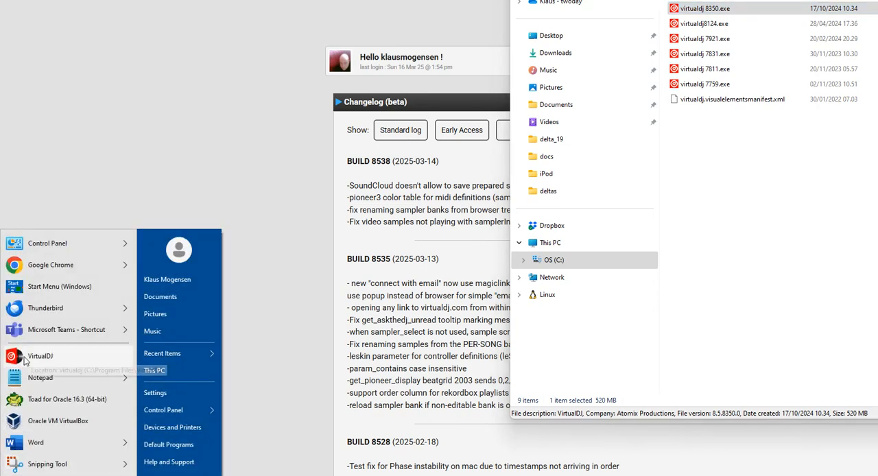
mouse_move(40, 356)
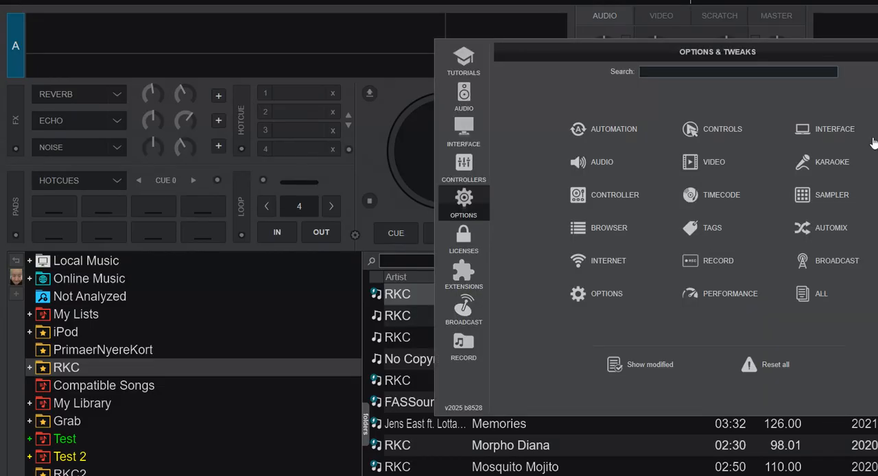
mouse_move(472, 412)
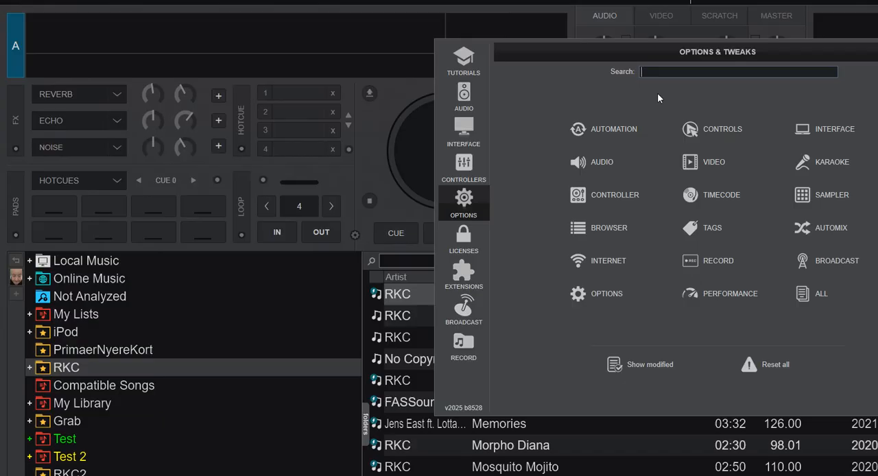
Search the 2025 Options for 'reset' to list the on-load reset settings
type("reset")
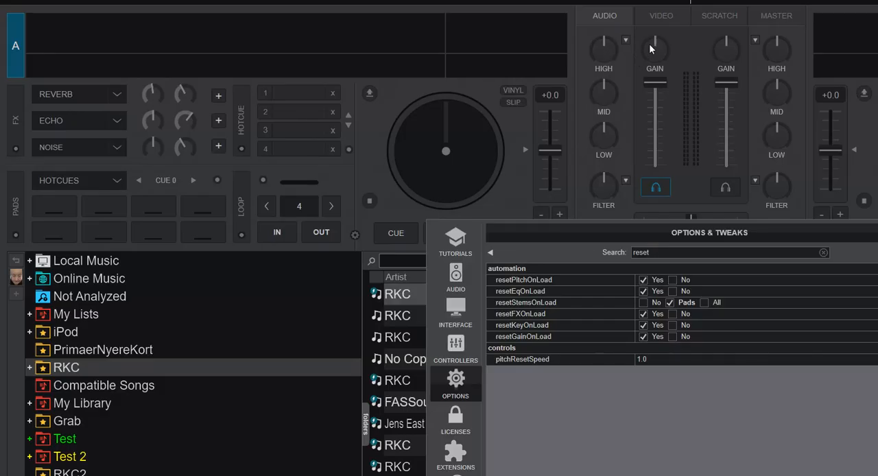
mouse_move(616, 241)
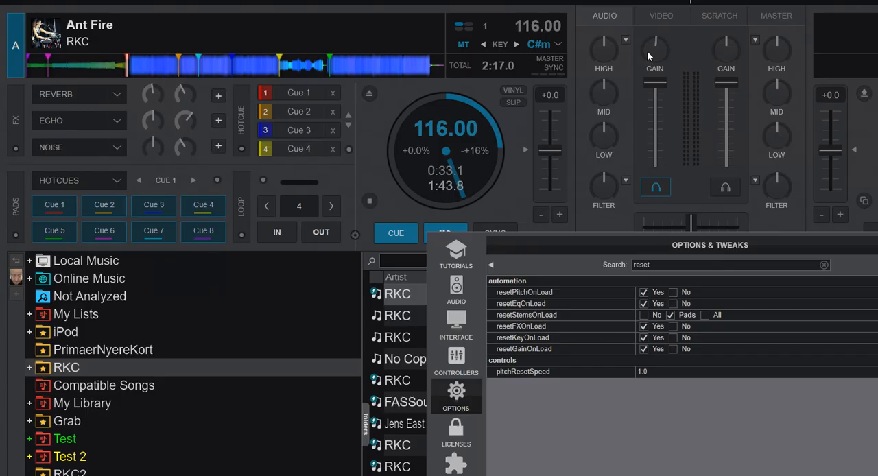
mouse_move(604, 45)
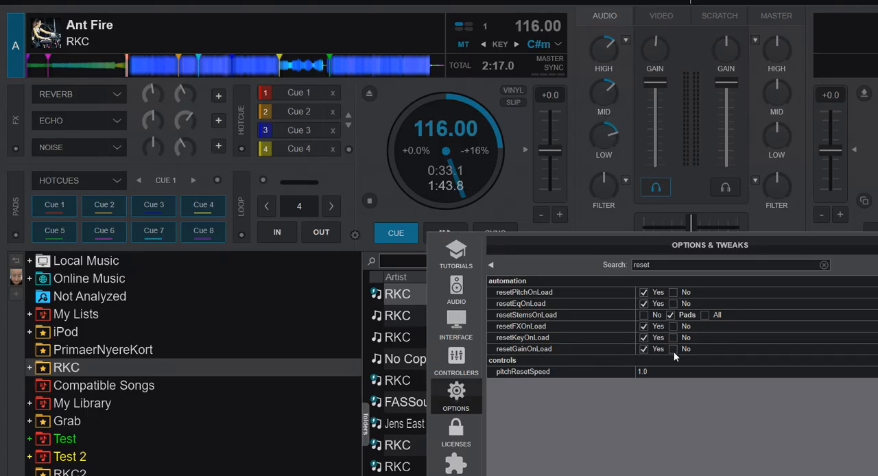
Set resetGainOnLoad to No
left_click(672, 349)
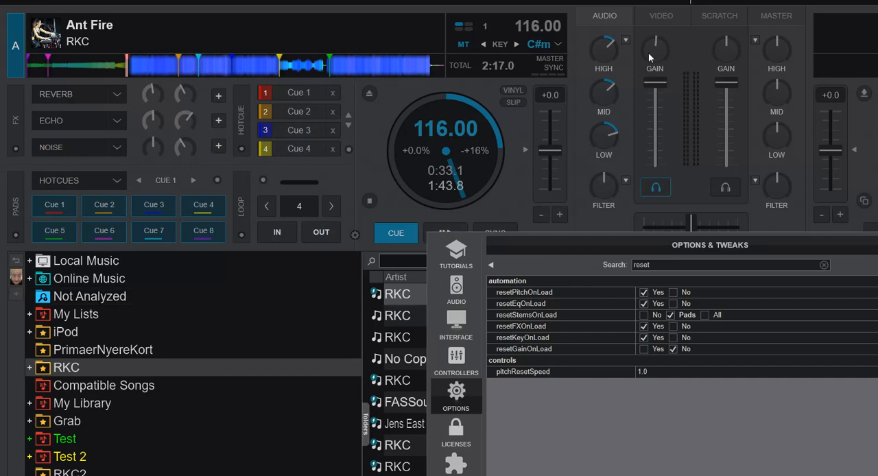
mouse_move(434, 177)
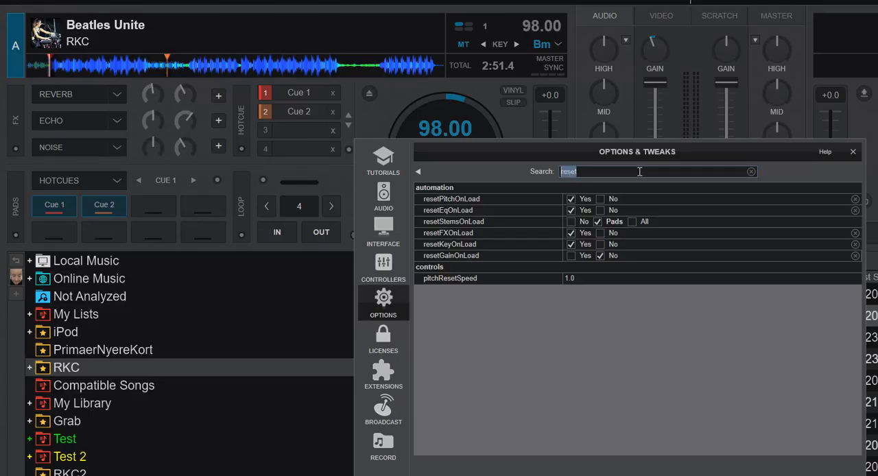
Search 'autog', then load Cockroach On Toast and Beatles Unite with gain reset off
type("autog")
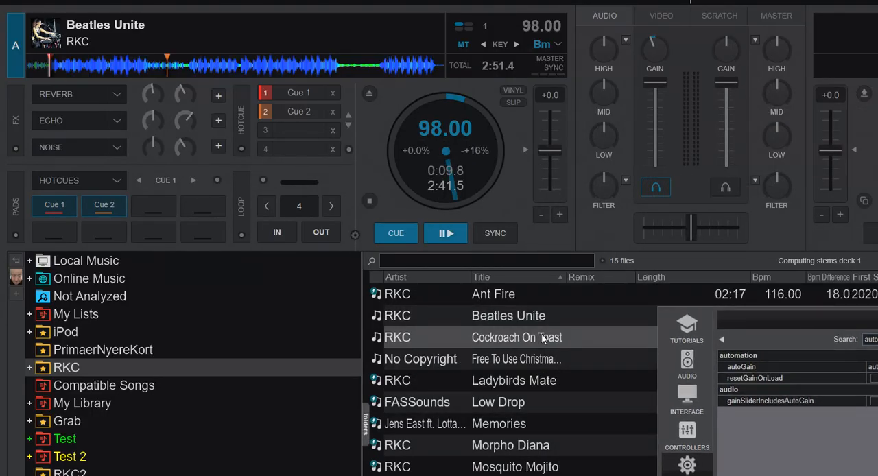
double_click(517, 337)
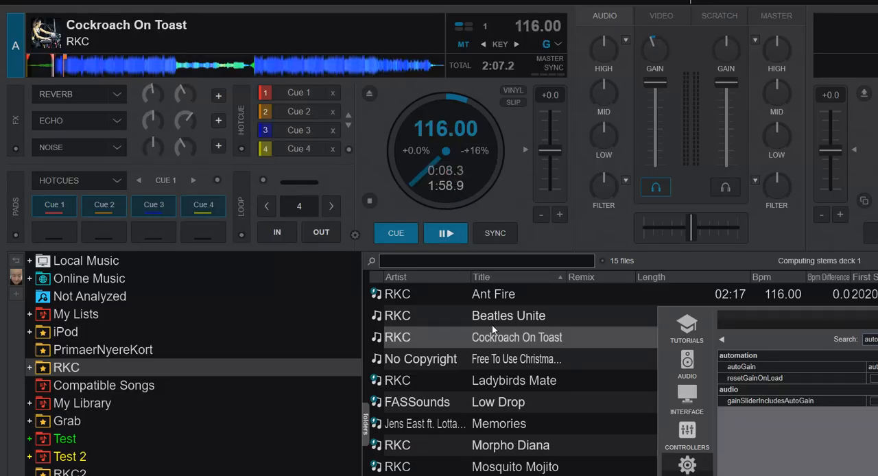
double_click(508, 316)
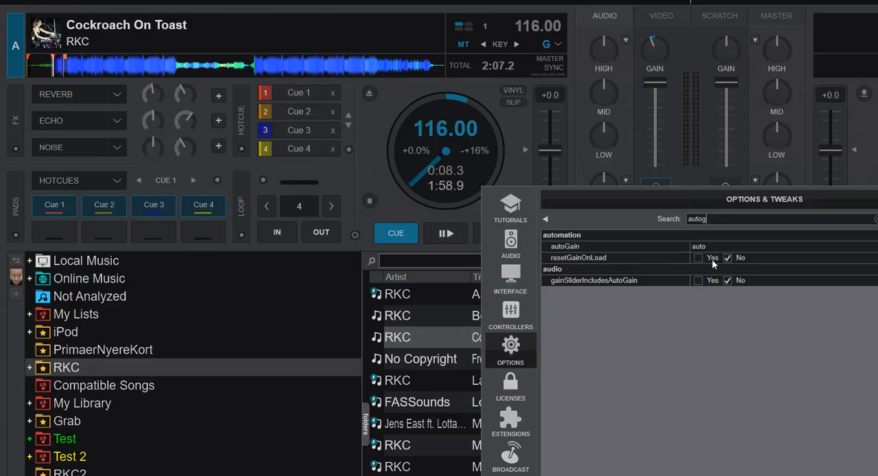
mouse_move(730, 209)
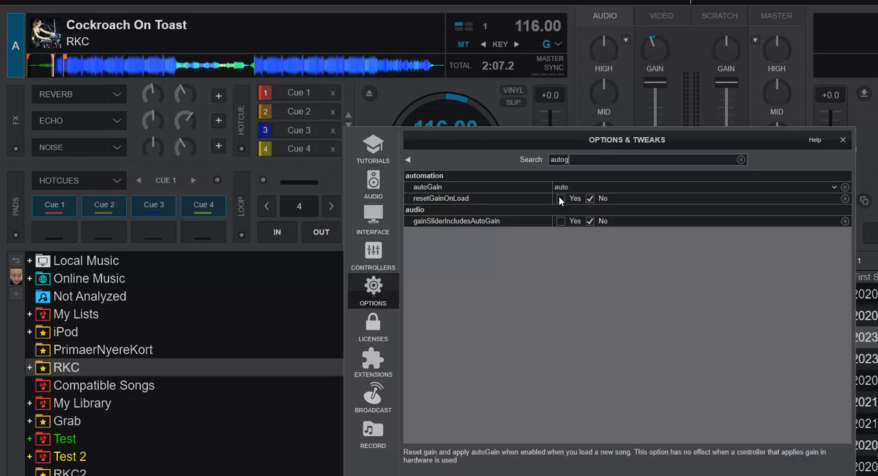
Set resetGainOnLoad back to Yes and search 'reset' to confirm all resets are Yes
left_click(562, 198)
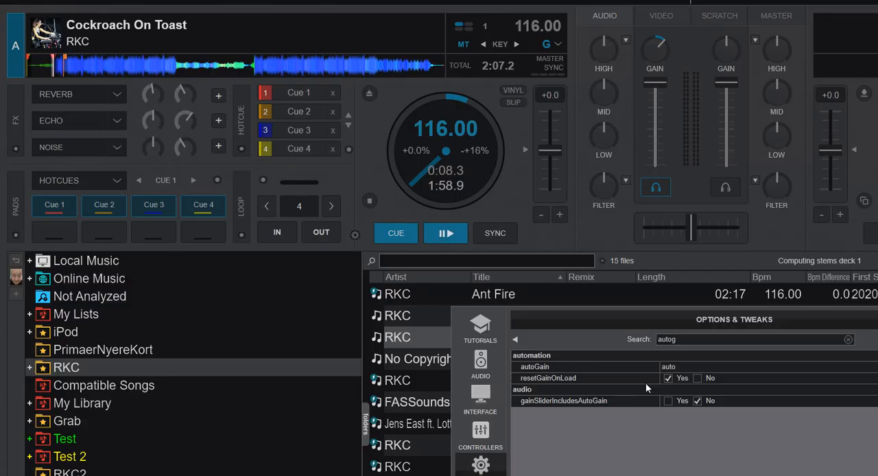
double_click(666, 339)
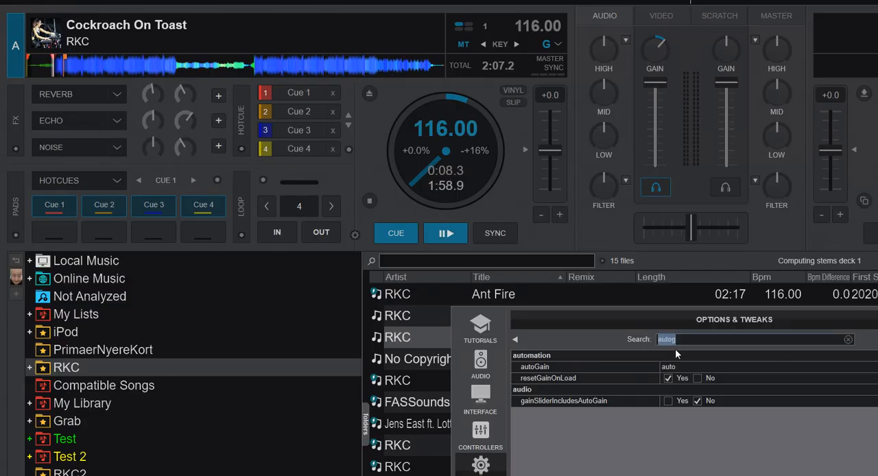
type("reset")
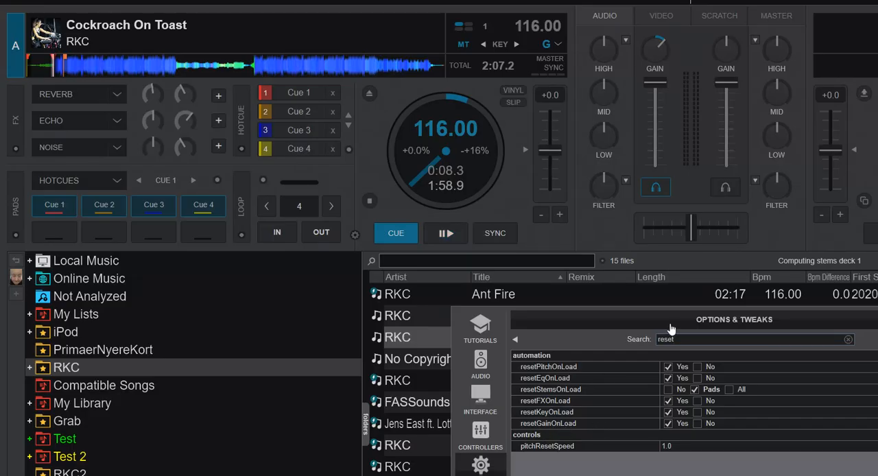
mouse_move(557, 386)
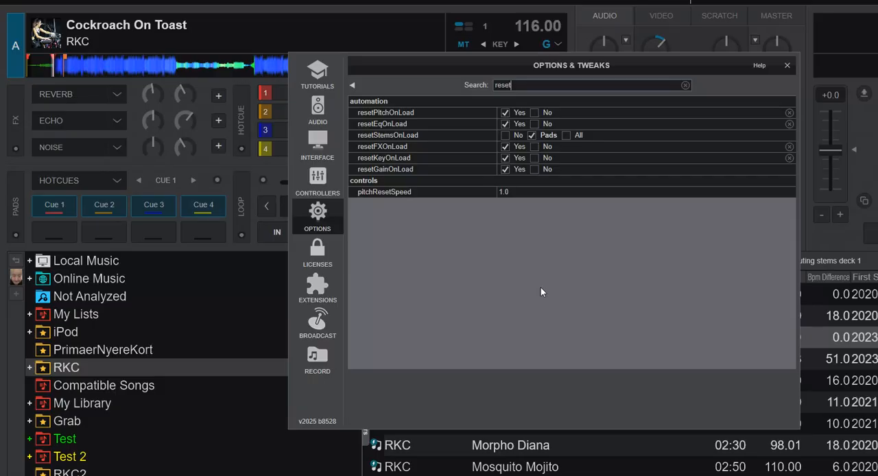
mouse_move(498, 266)
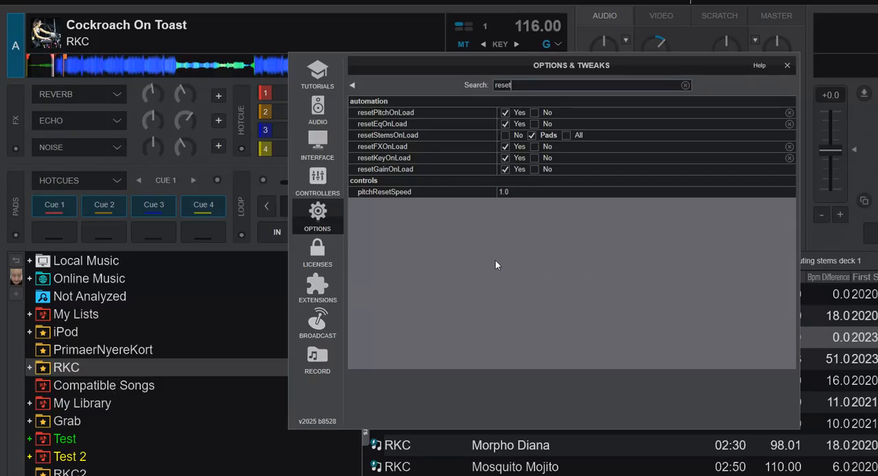
mouse_move(442, 169)
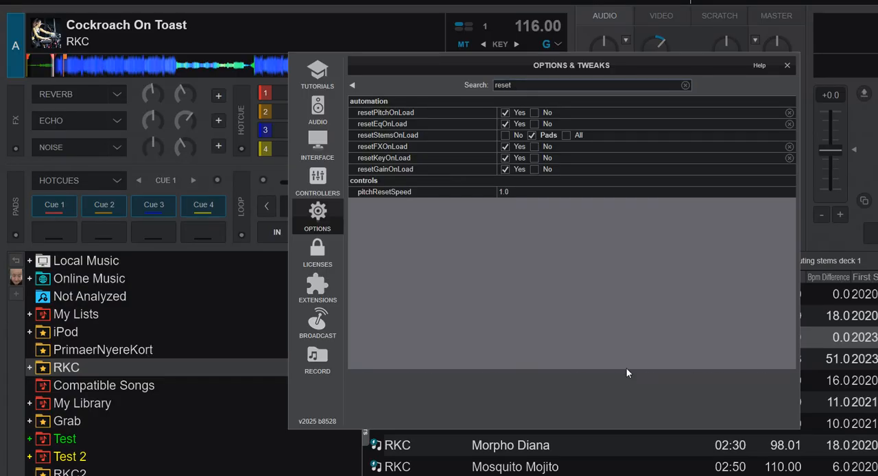
Restore the default reset settings: pitch, EQ and FX off on load, stems at Pads, key and gain still Yes
left_click(534, 146)
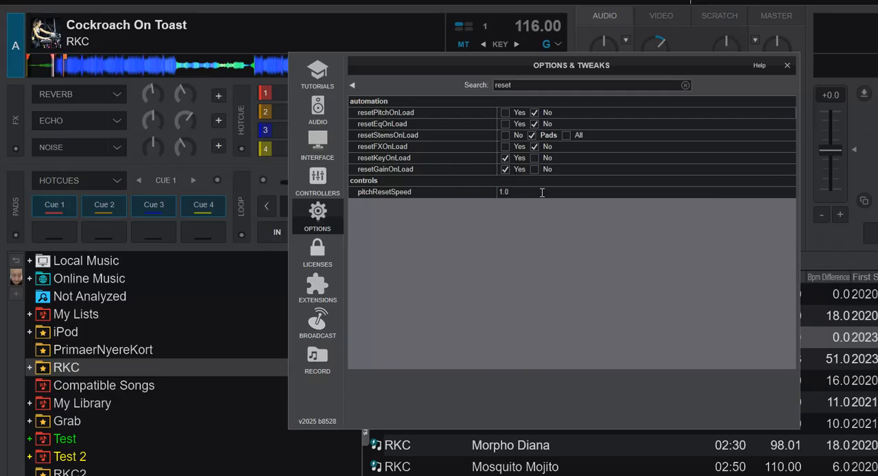
mouse_move(549, 232)
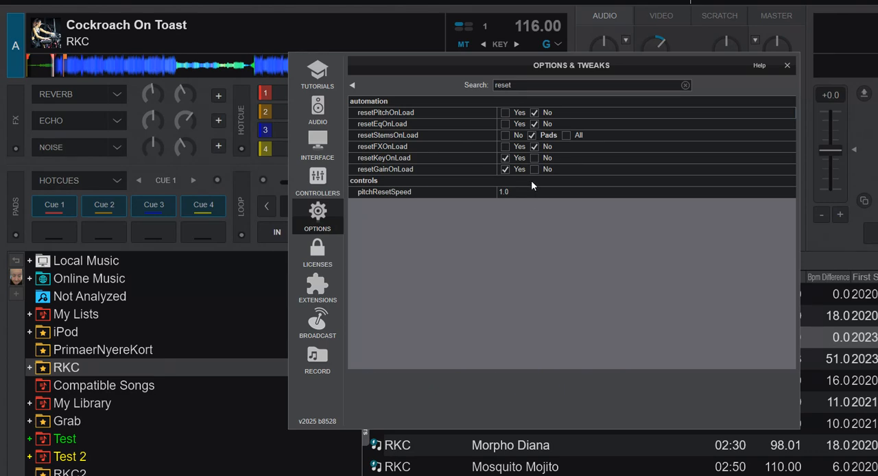
mouse_move(552, 308)
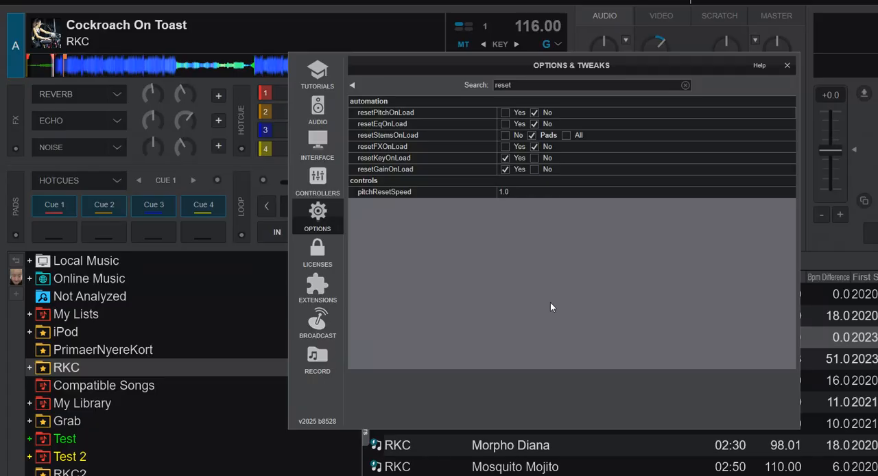
mouse_move(560, 208)
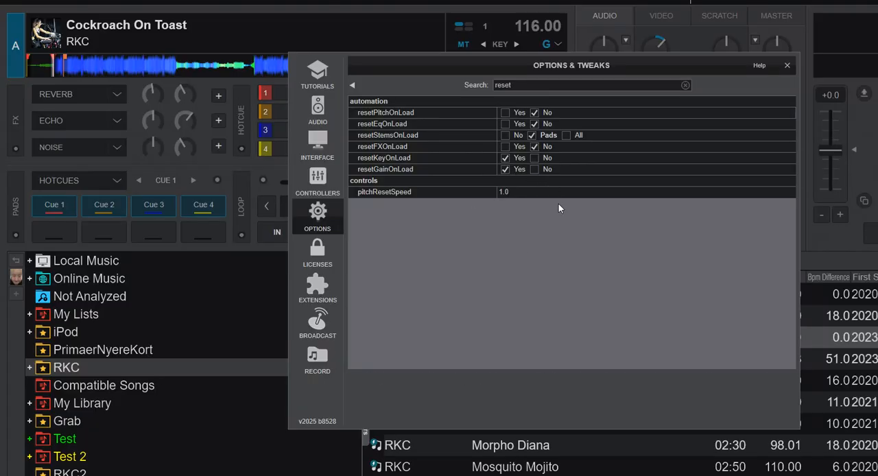
mouse_move(554, 276)
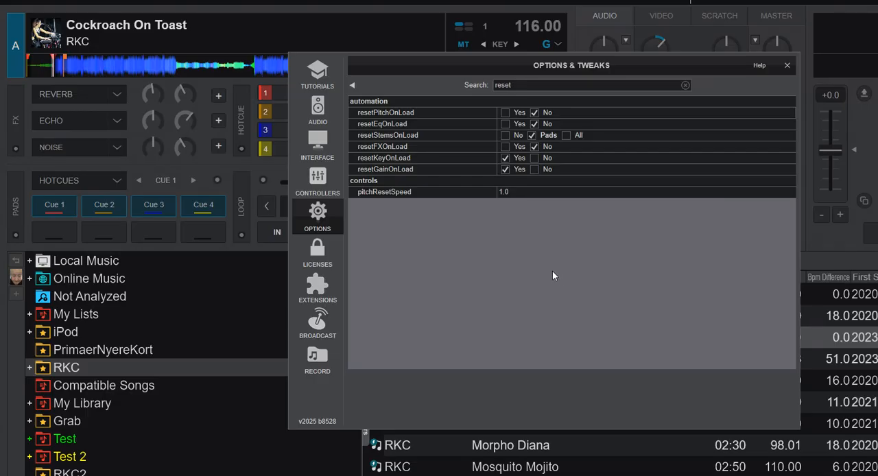
mouse_move(467, 234)
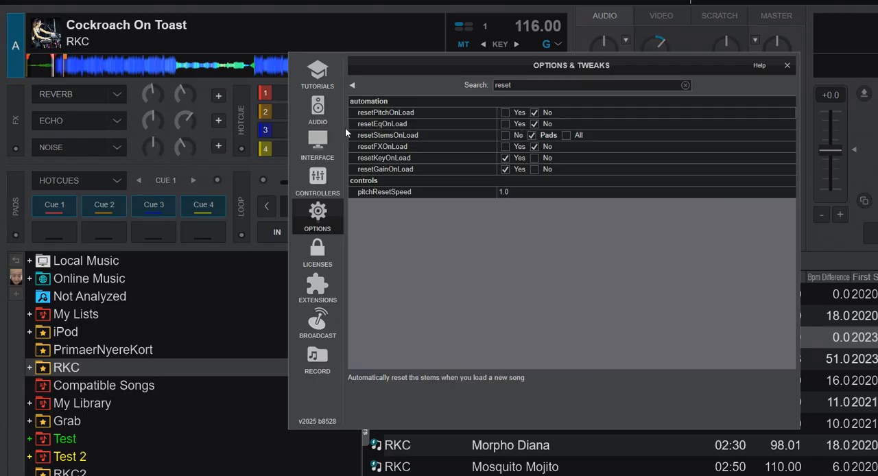
mouse_move(402, 124)
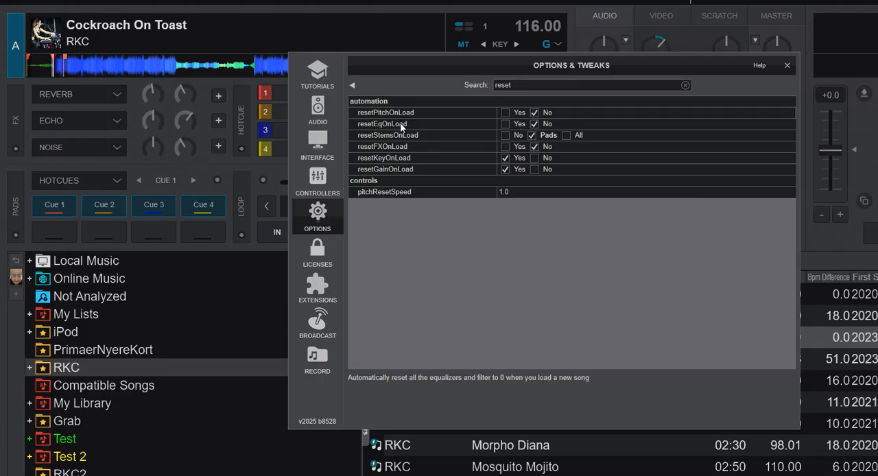